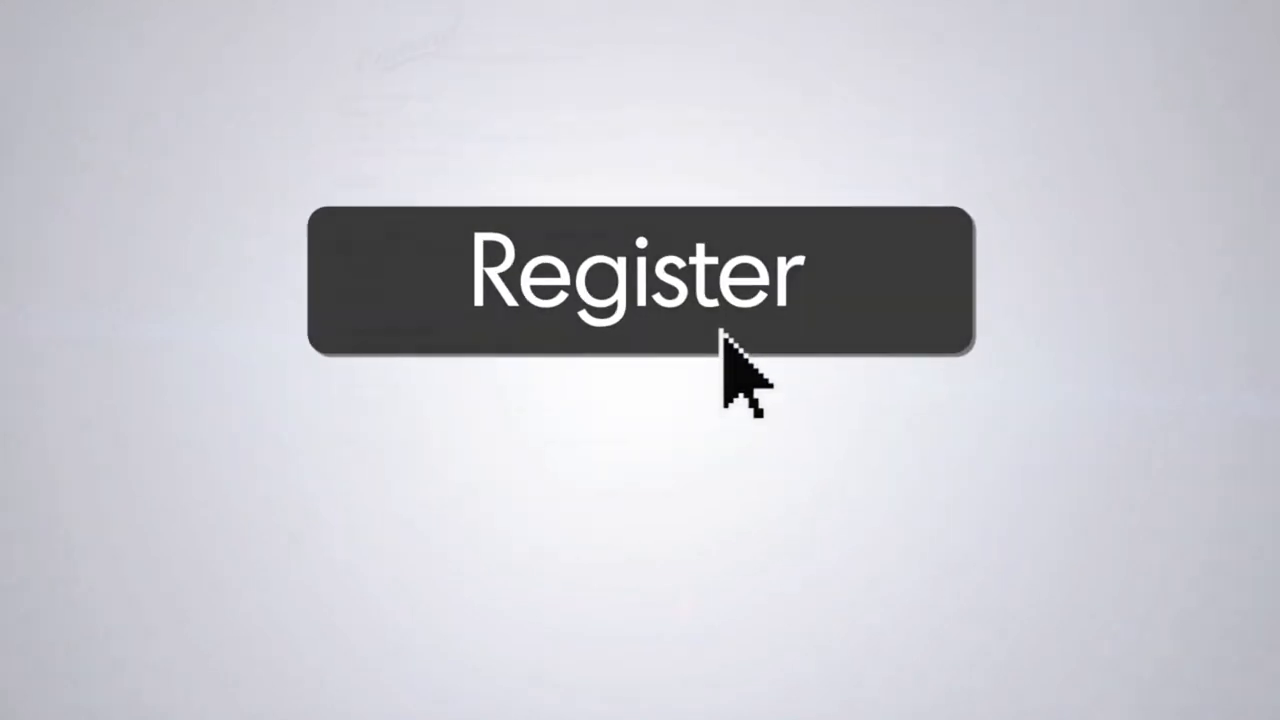
Step: Begin product registration, landing on the empty Onward Manufacturing Company registration form
left_click(640, 276)
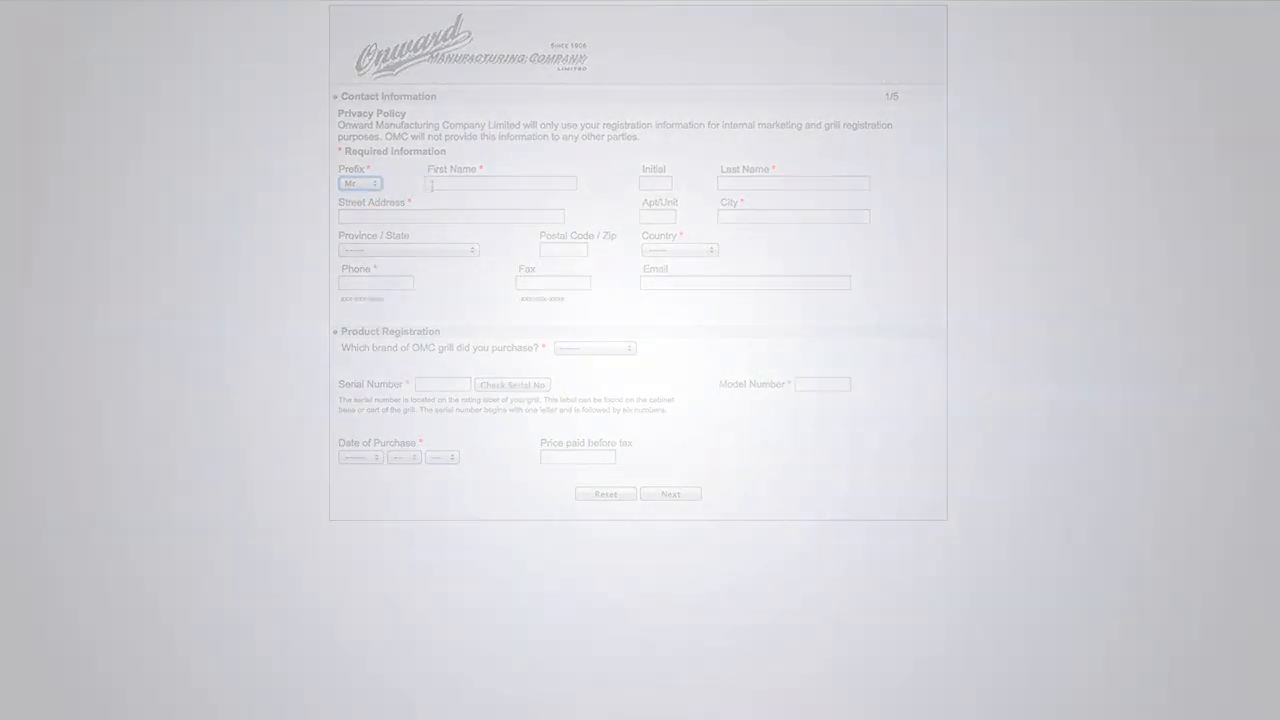